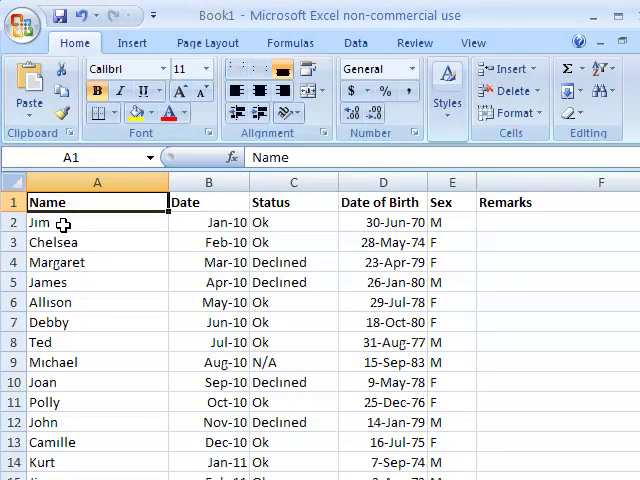
Step: Freeze the top row from the View tab's Freeze Panes menu
left_click(472, 42)
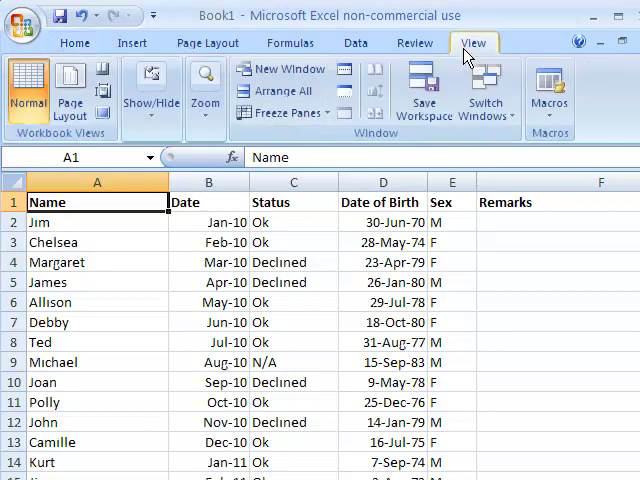
left_click(283, 112)
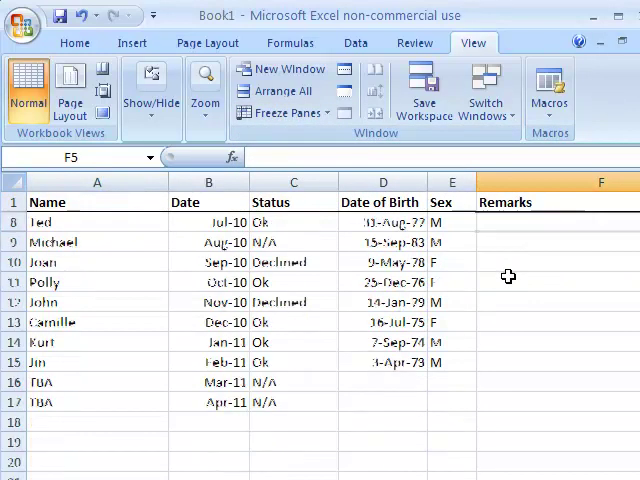
Step: Release the frozen top row and freeze the first (Name) column instead
left_click(283, 112)
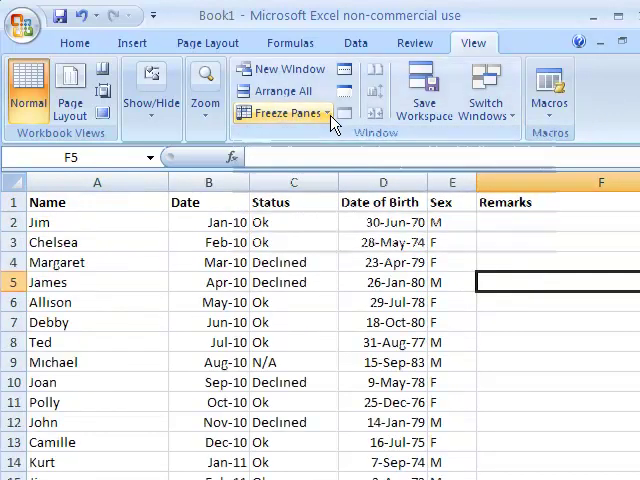
left_click(283, 112)
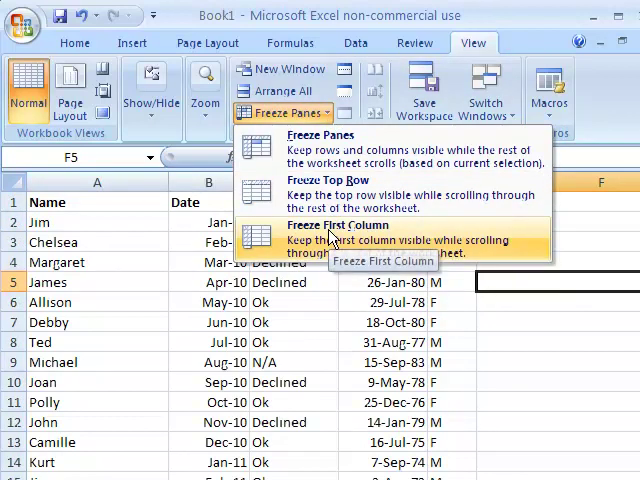
left_click(338, 224)
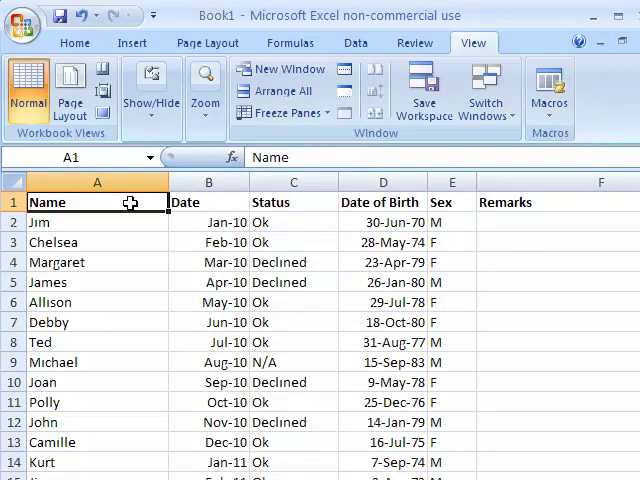
Step: Freeze panes at cell B2 and scroll to verify the header row and Name column stay fixed
left_click(209, 222)
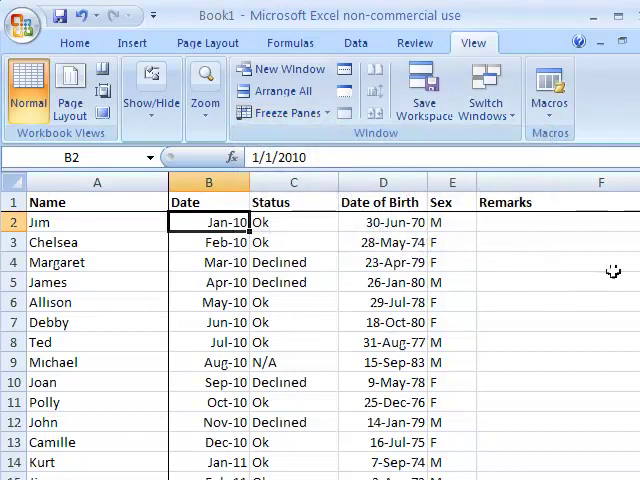
scroll("down", 3)
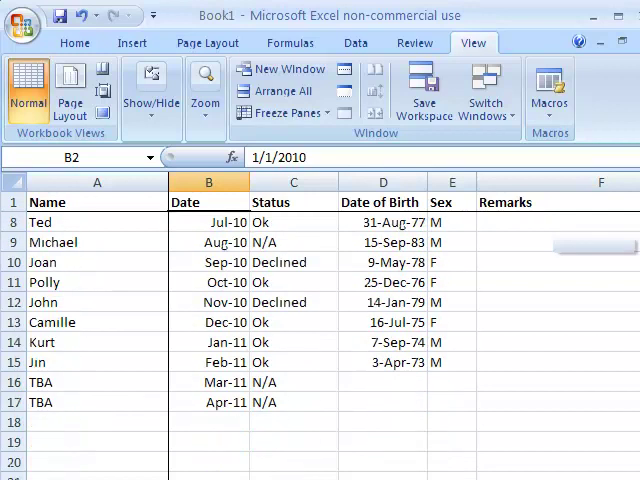
scroll("up", 3)
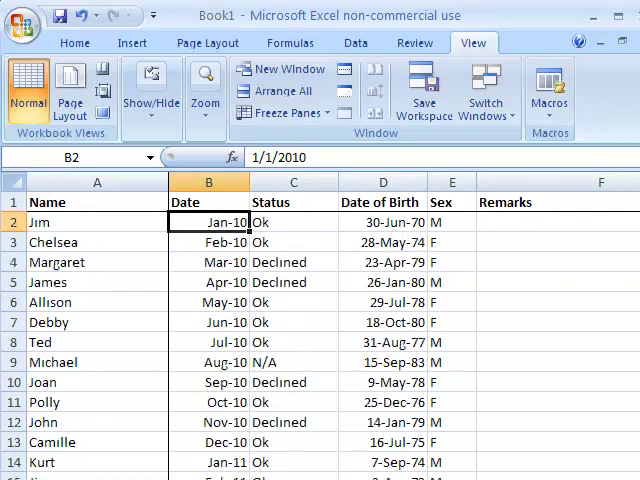
mouse_move(418, 318)
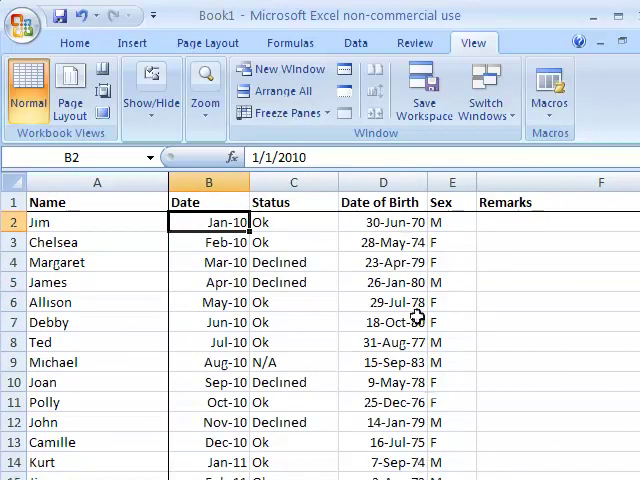
left_click(283, 113)
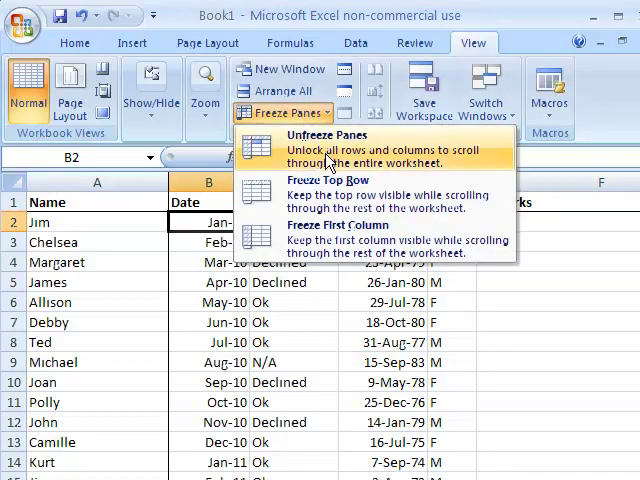
mouse_move(328, 180)
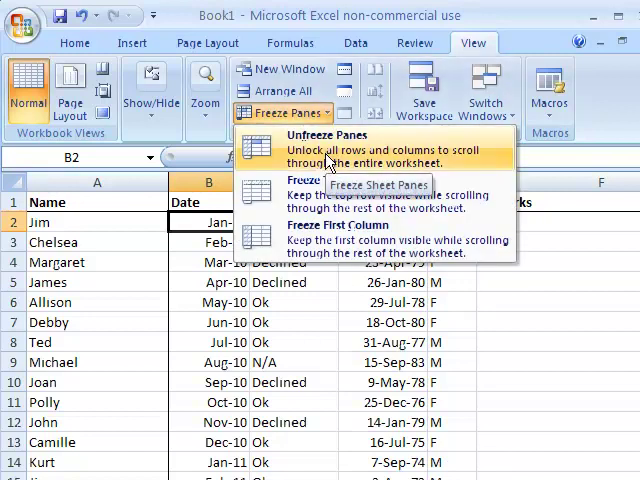